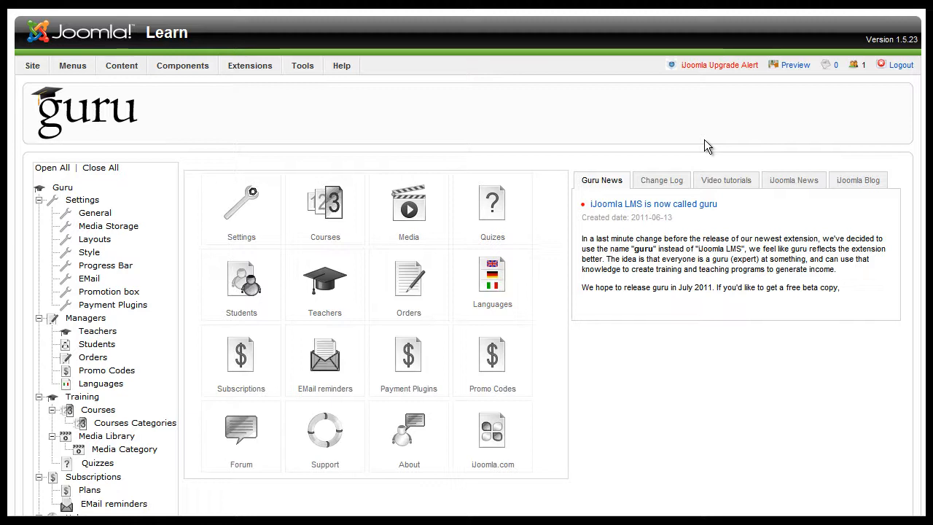
pyautogui.moveTo(187, 302)
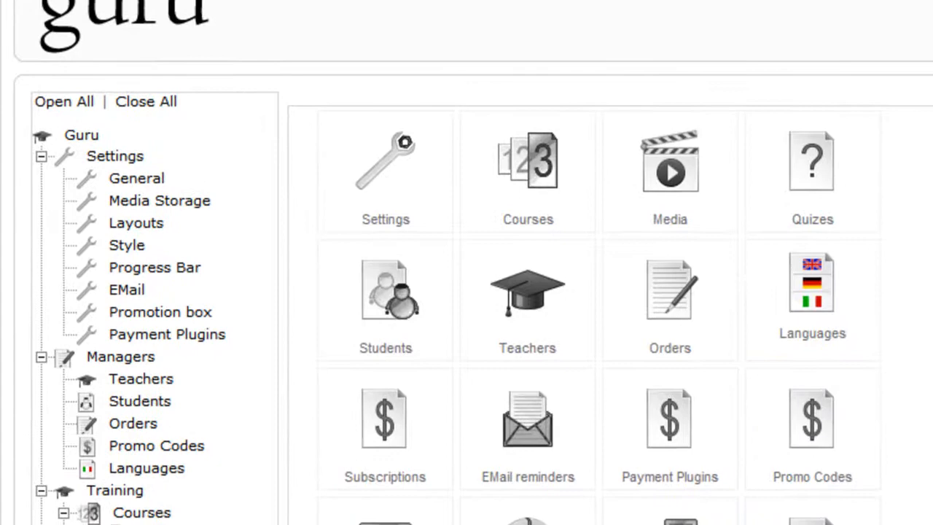
# - Go to Promo Codes from the Guru dashboard and start a new promo code
pyautogui.click(810, 426)
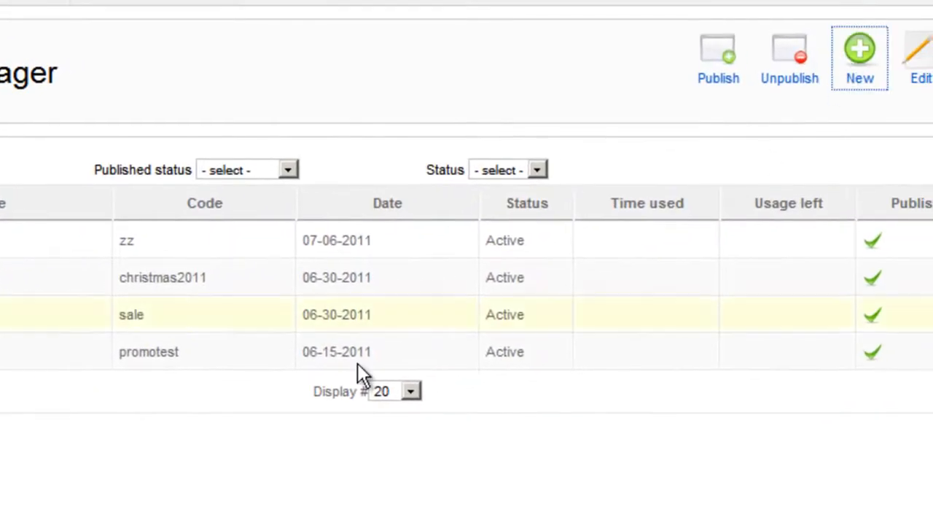
pyautogui.click(860, 52)
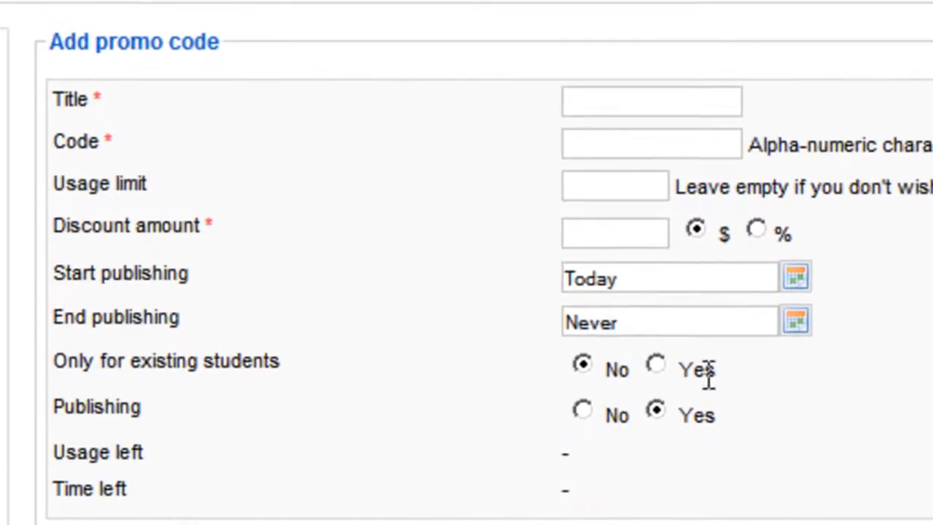
# - Enter the title 'Chirstmanas sale' and the code 'xmas2012'
pyautogui.click(647, 102)
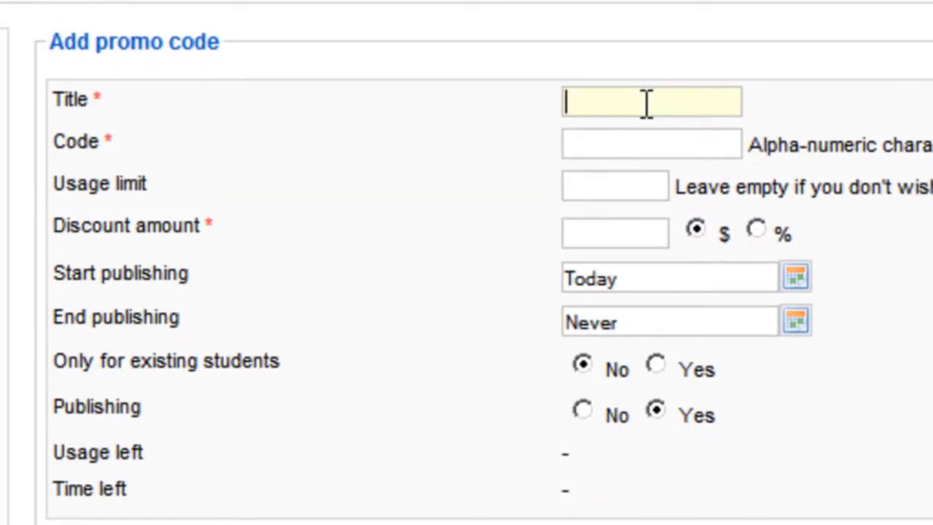
pyautogui.write('Chirstmarjas sale')
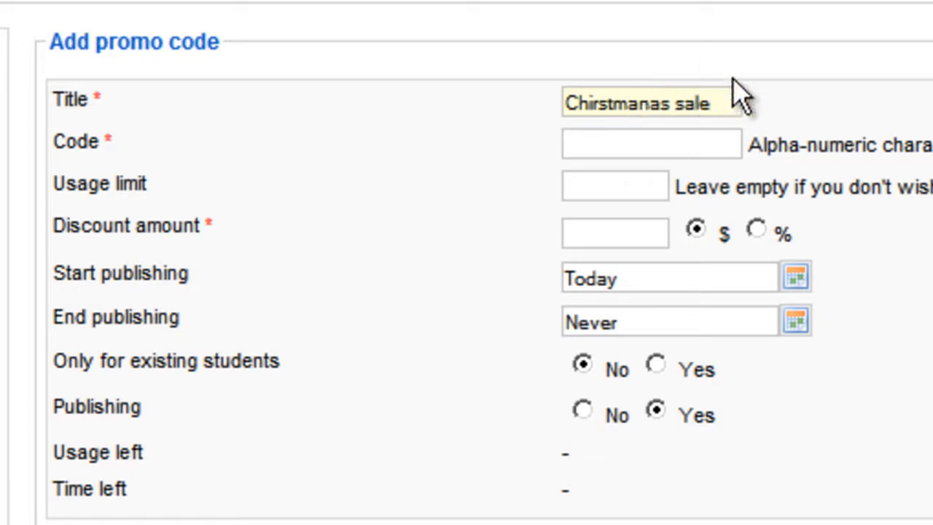
pyautogui.click(650, 144)
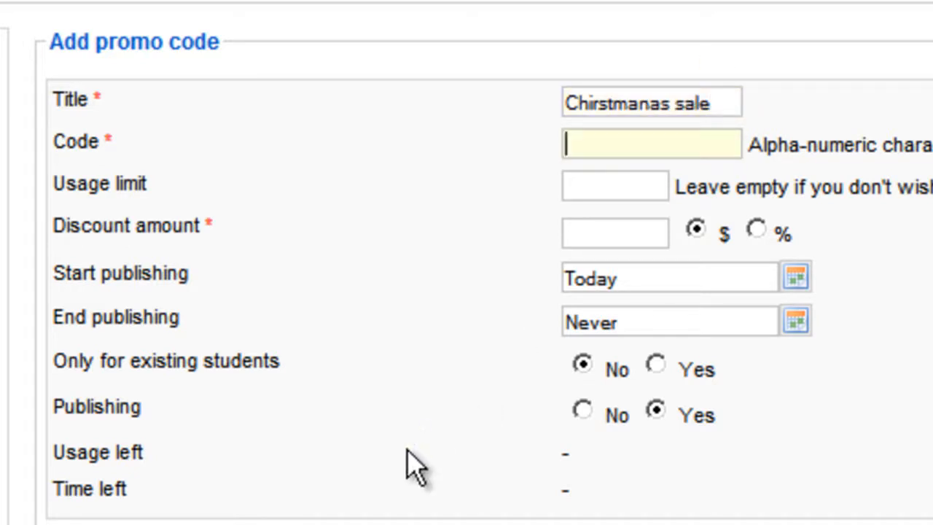
pyautogui.write('xmas2012')
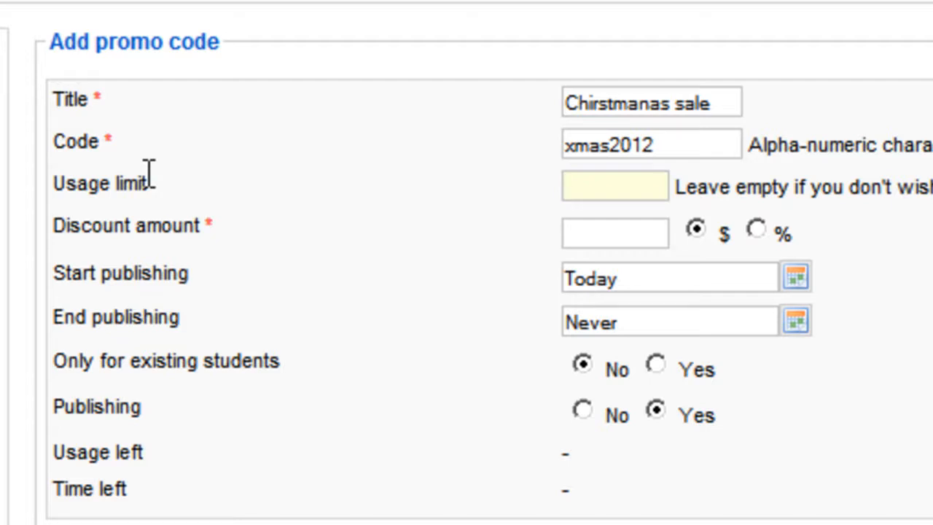
# - Set the usage limit to 10 and the discount amount to 20 as a percentage
pyautogui.write('10')
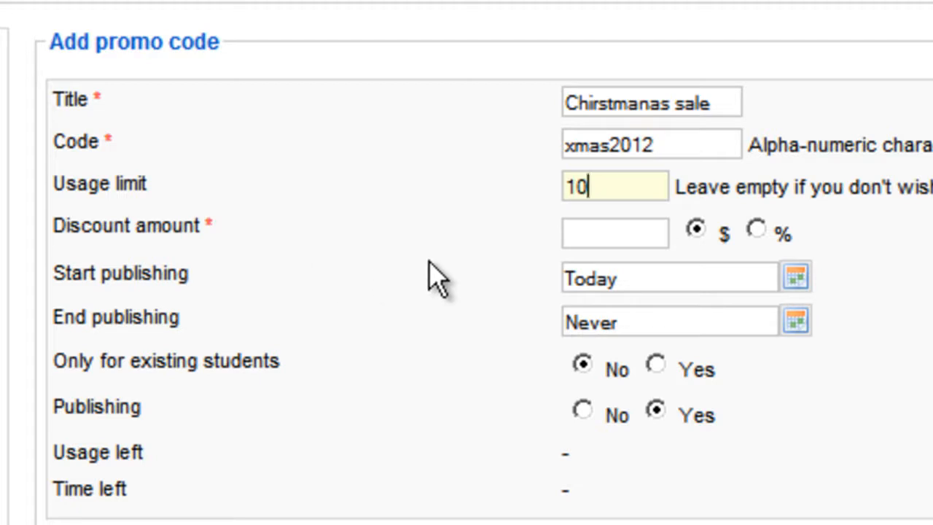
pyautogui.moveTo(517, 236)
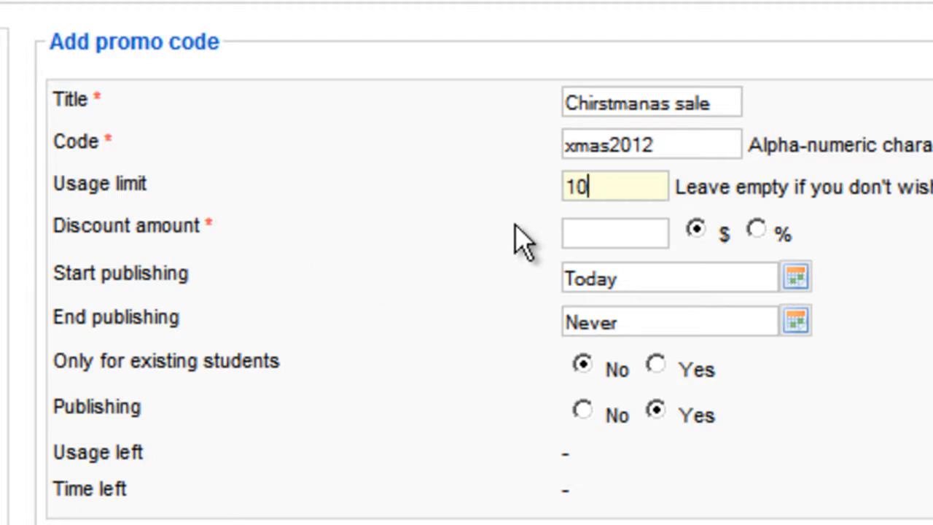
pyautogui.click(615, 233)
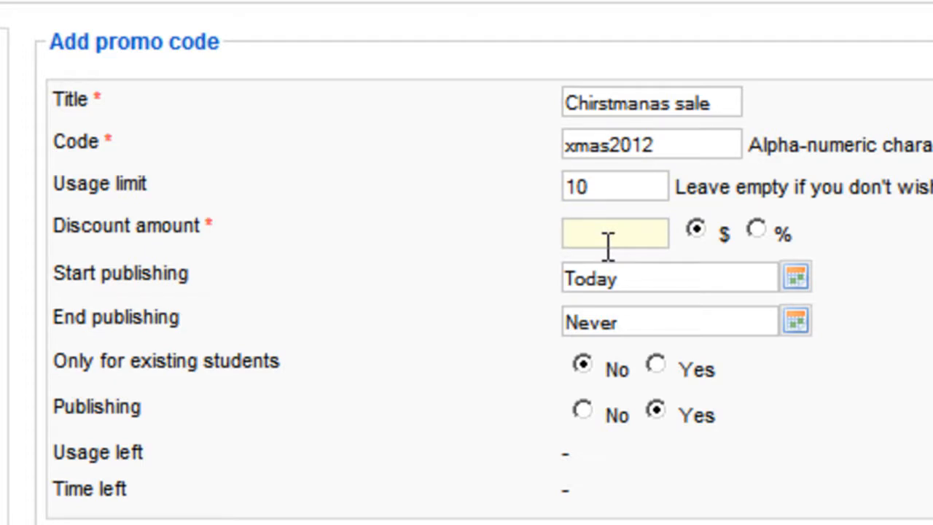
pyautogui.moveTo(677, 202)
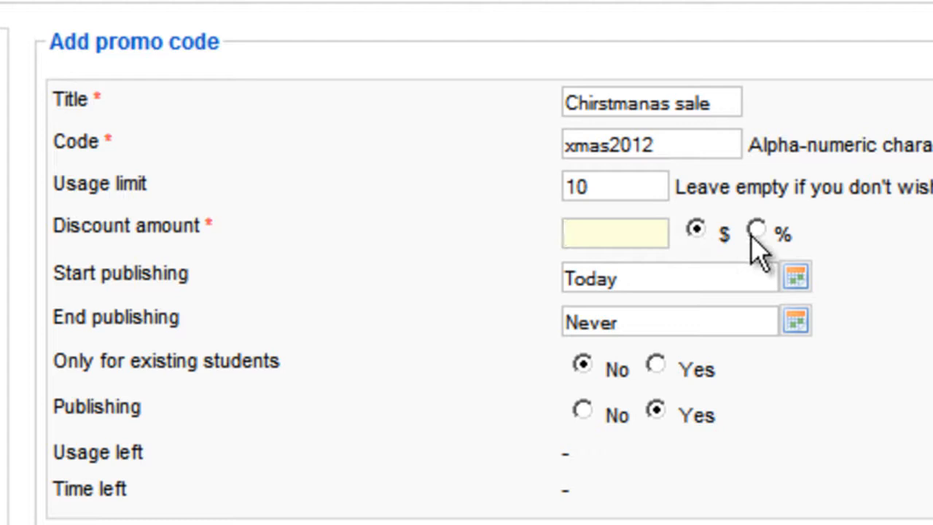
pyautogui.click(606, 234)
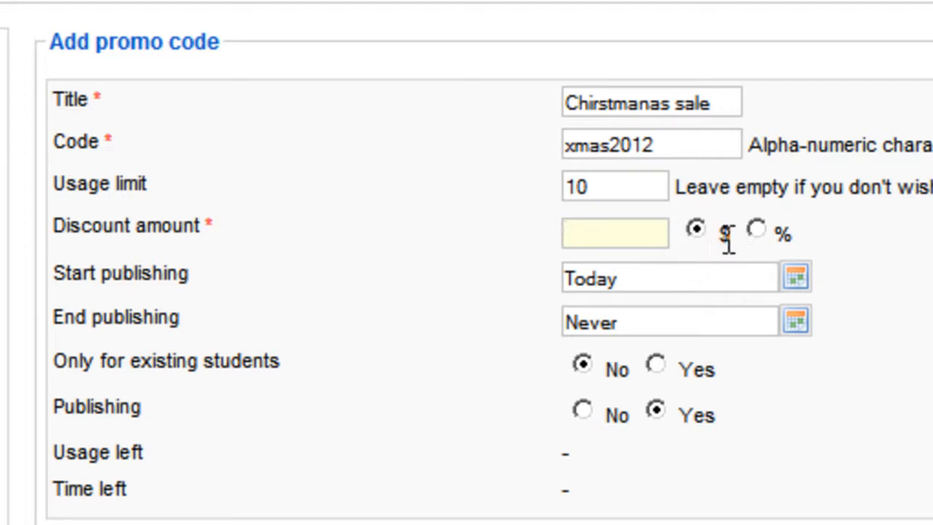
pyautogui.click(611, 233)
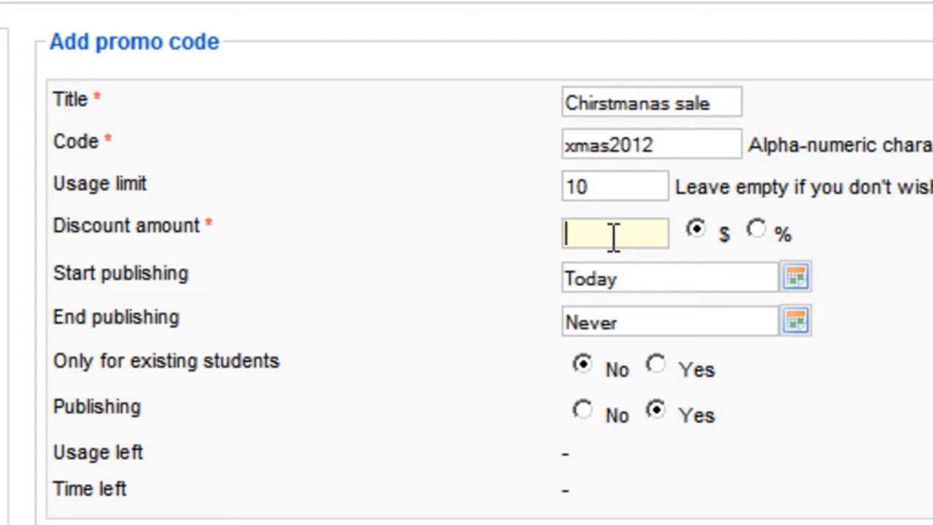
pyautogui.write('2')
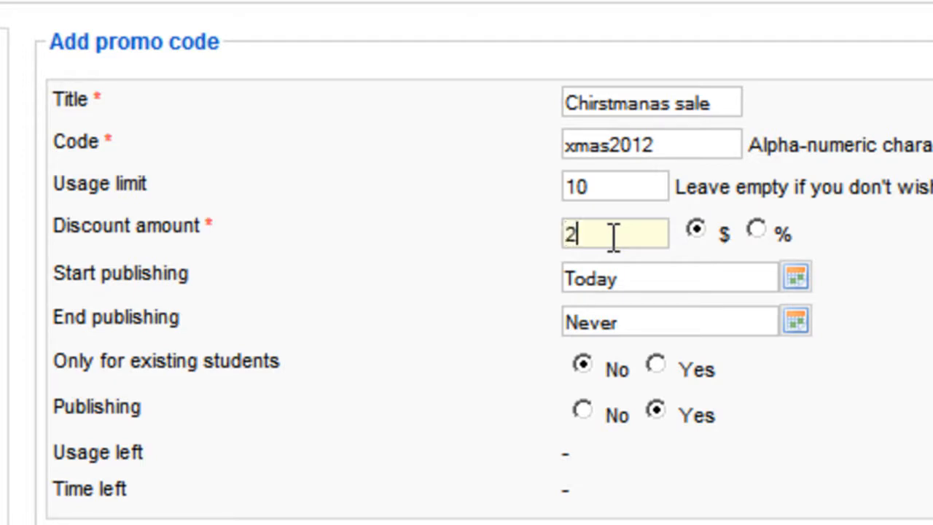
pyautogui.click(755, 232)
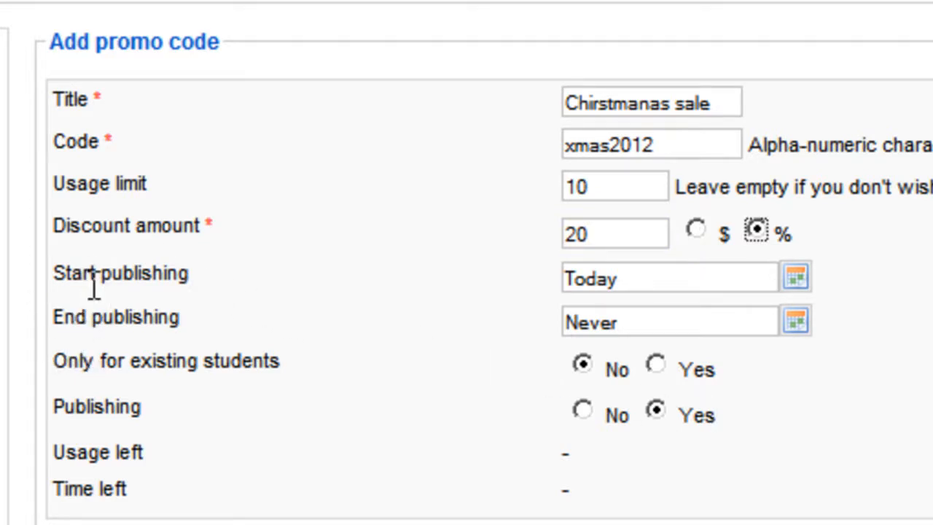
pyautogui.moveTo(627, 284)
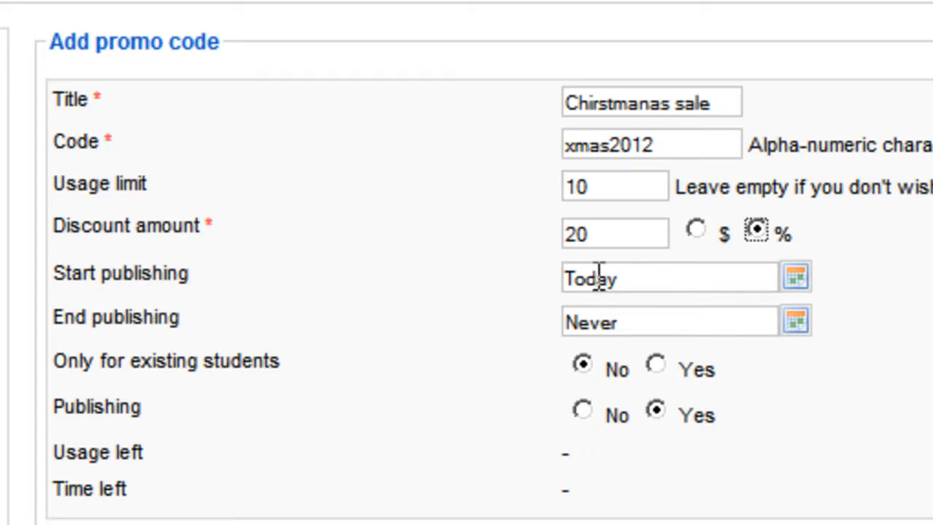
pyautogui.moveTo(766, 320)
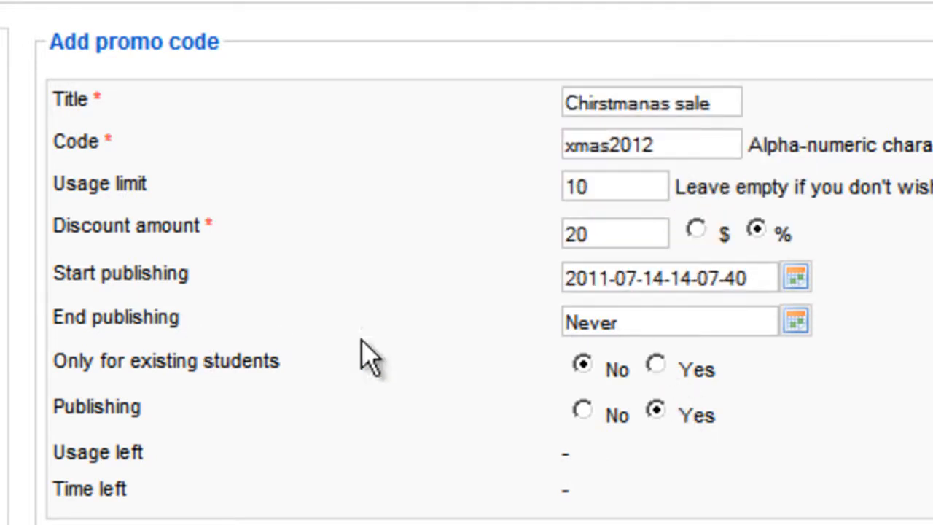
pyautogui.moveTo(781, 373)
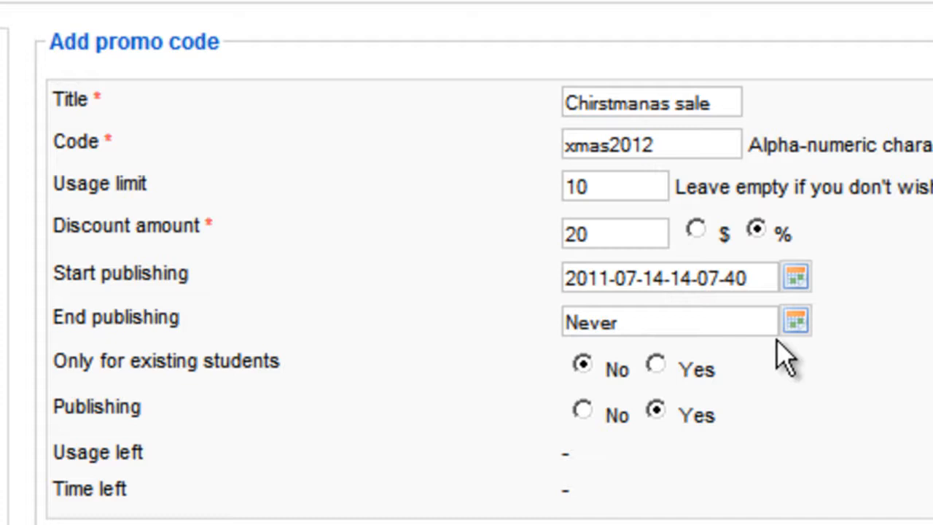
# - Set start publishing to 2011-07-14 and end publishing to 2011-07-28 via the calendar
pyautogui.click(796, 322)
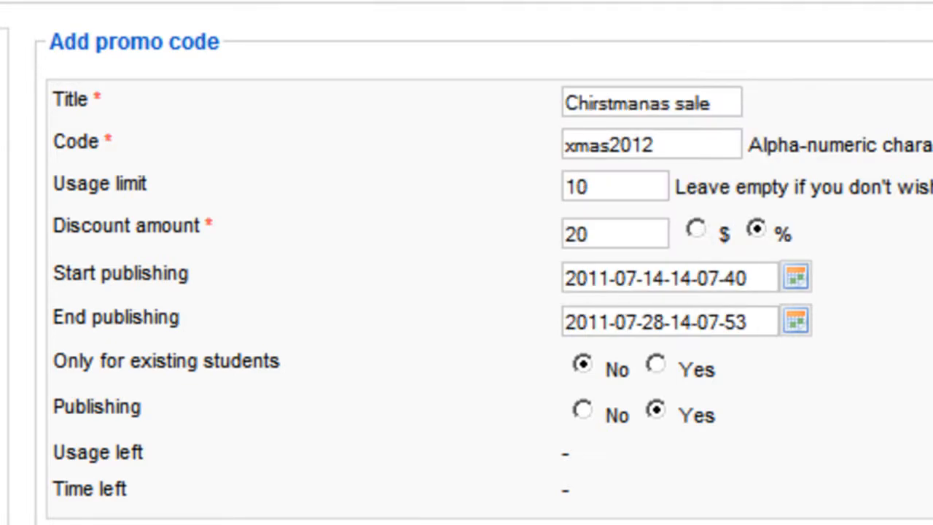
pyautogui.moveTo(364, 425)
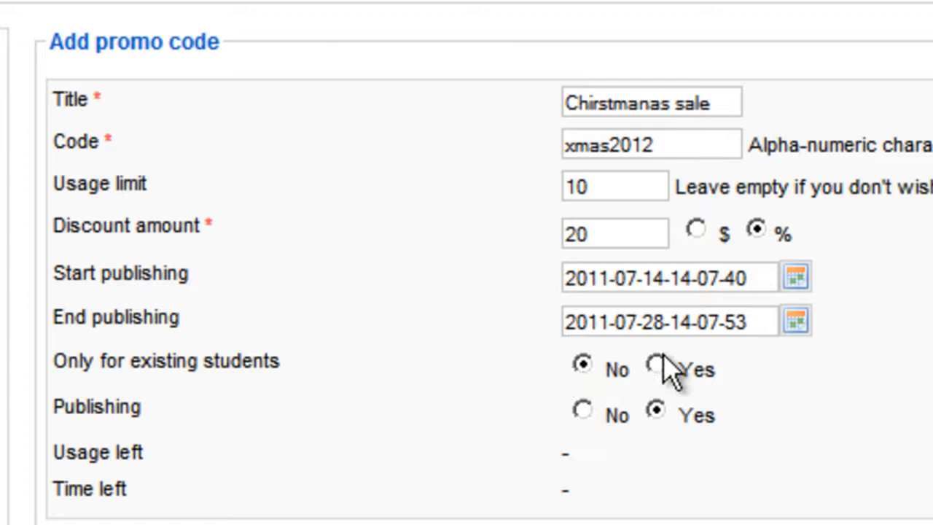
pyautogui.moveTo(131, 455)
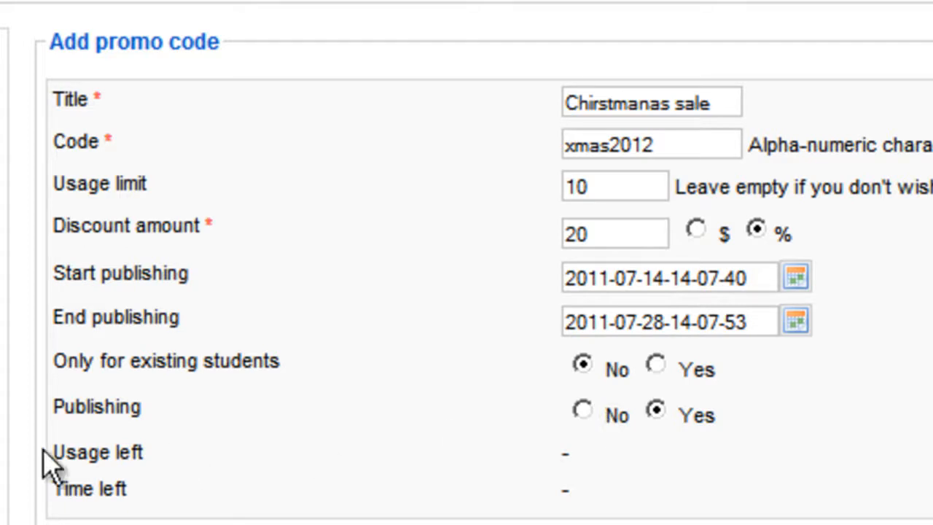
pyautogui.moveTo(522, 510)
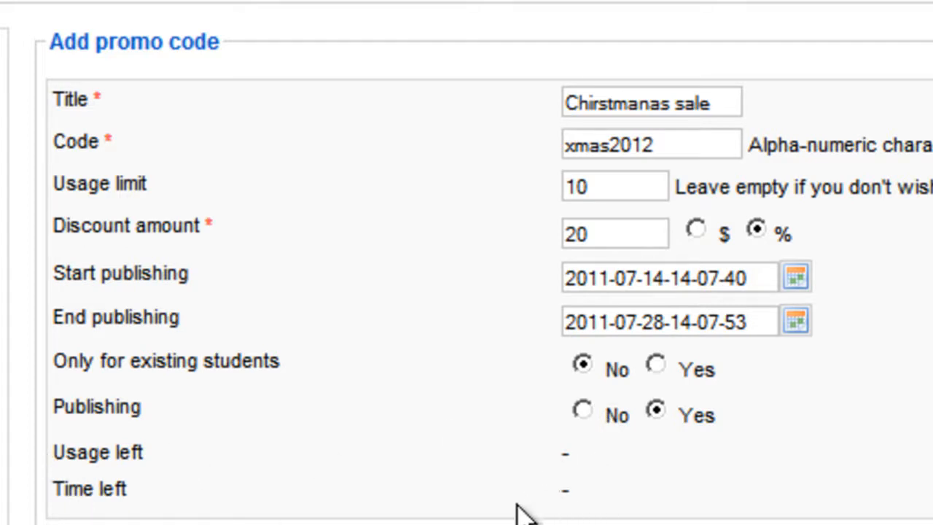
pyautogui.moveTo(540, 499)
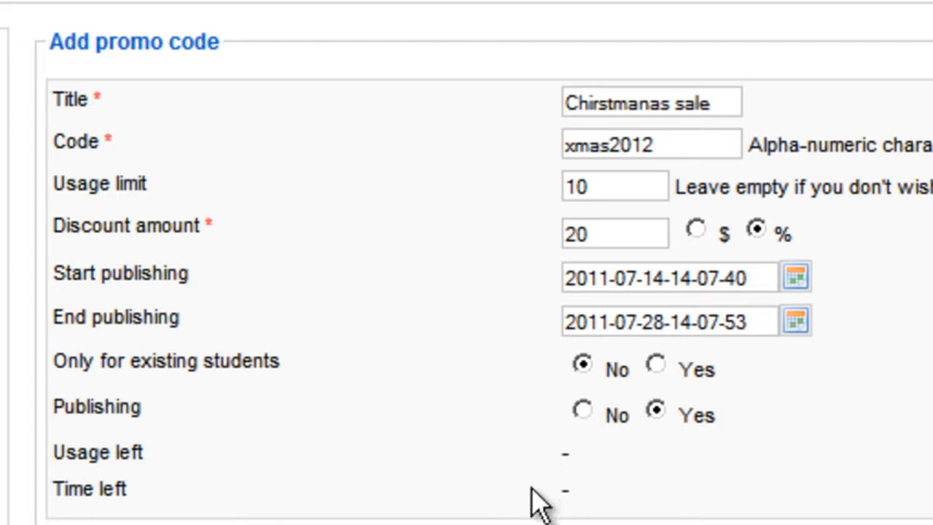
pyautogui.moveTo(124, 466)
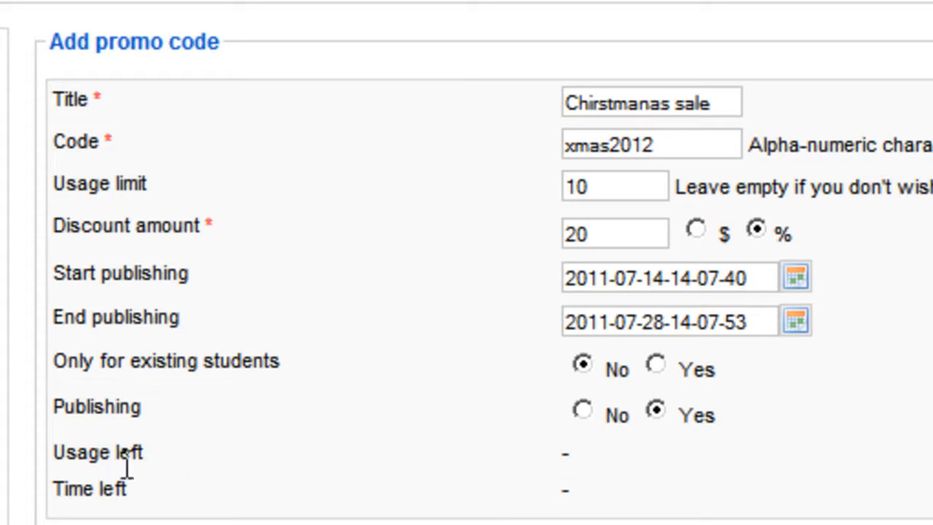
pyautogui.doubleClick(586, 187)
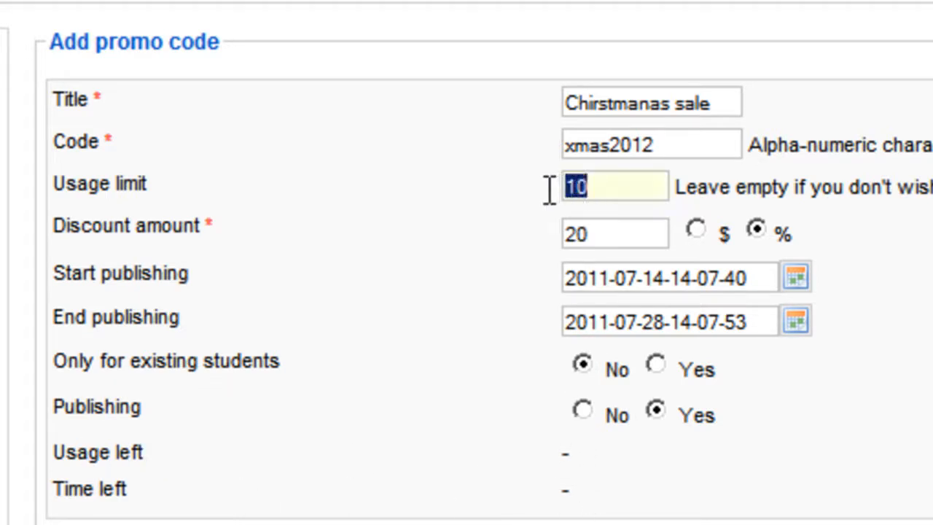
pyautogui.moveTo(554, 483)
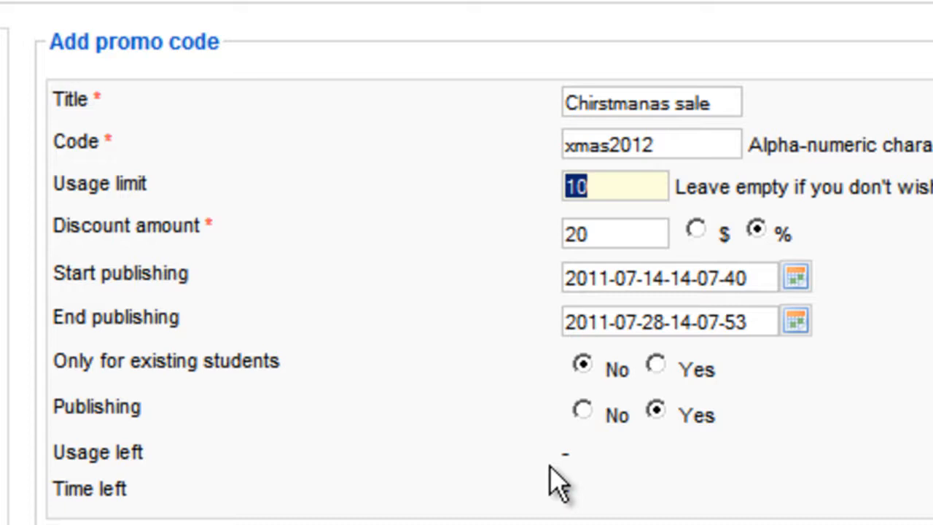